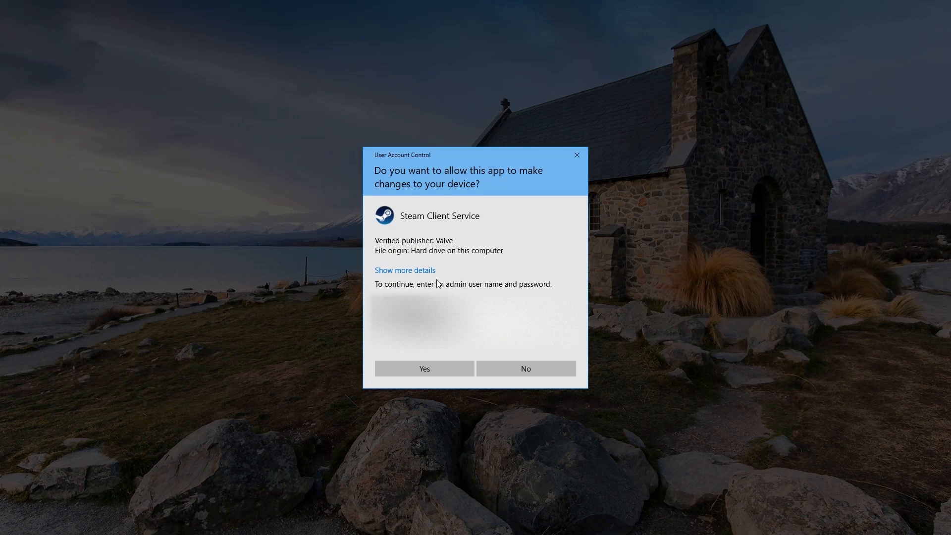
Step: Allow the UAC prompt and close the BattlEye Launcher 'failed to read initialization file' window
left_click(424, 369)
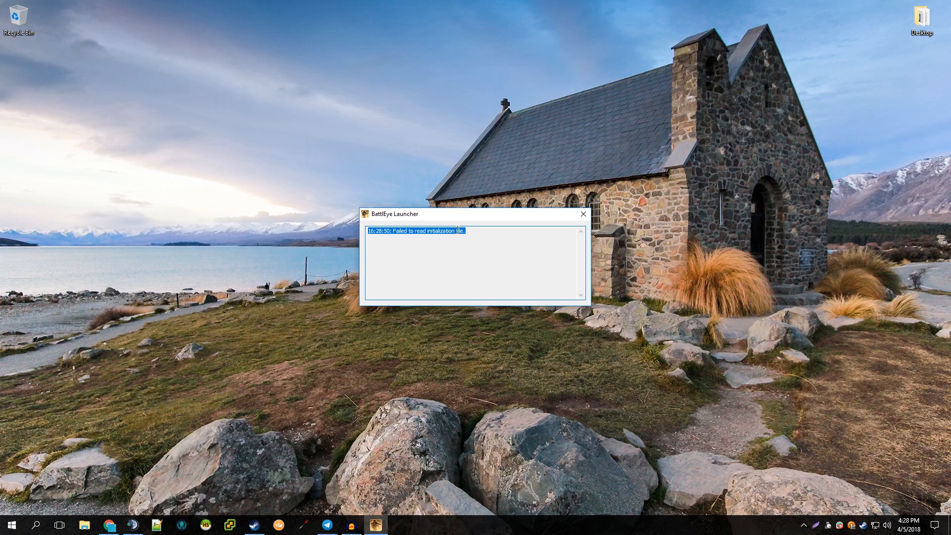
left_click(474, 240)
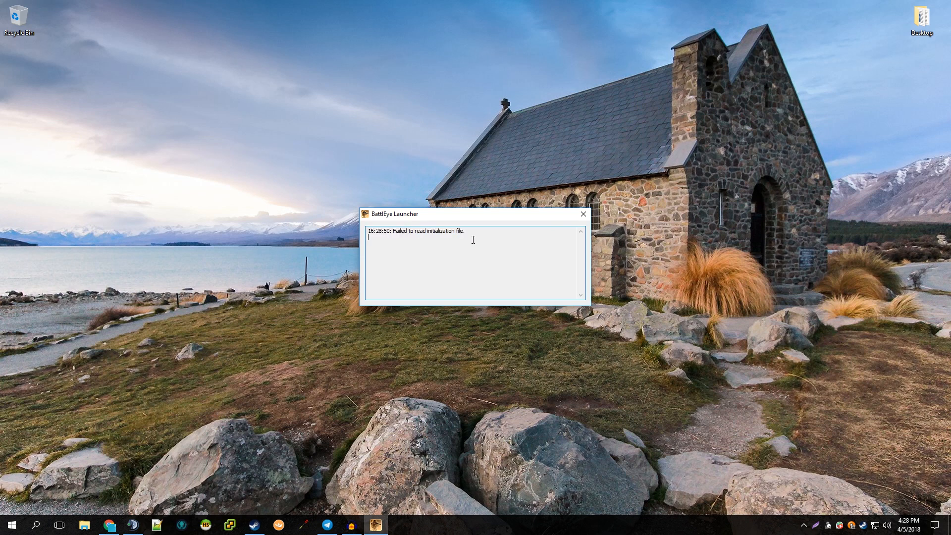
mouse_move(570, 218)
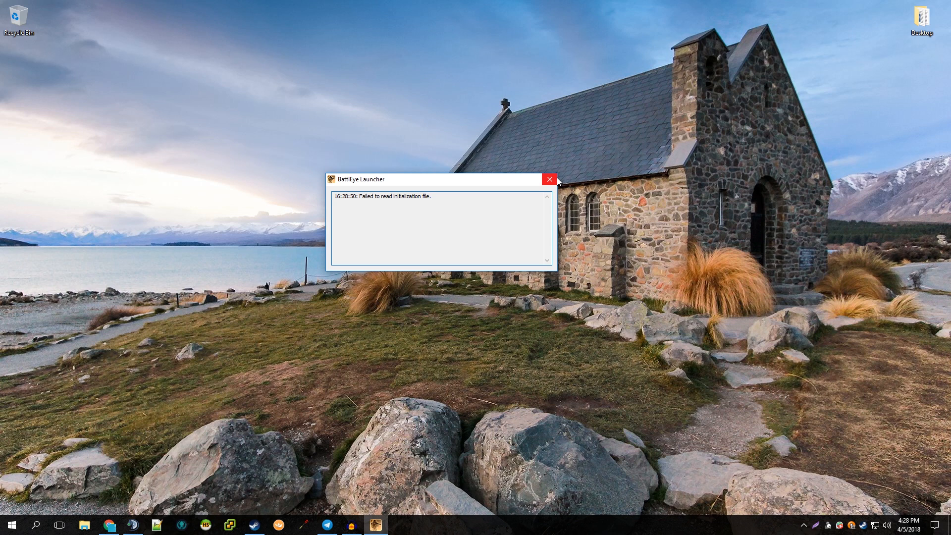
mouse_move(559, 184)
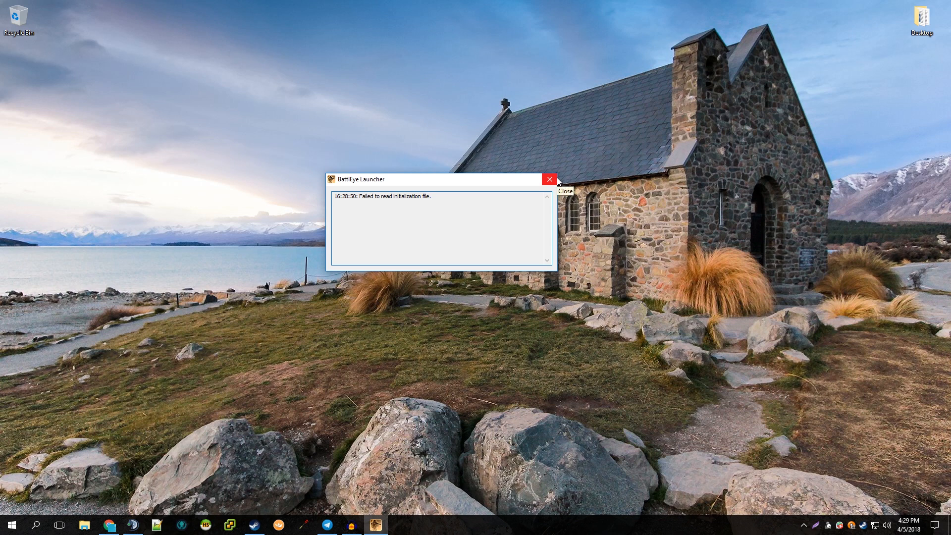
left_click(549, 179)
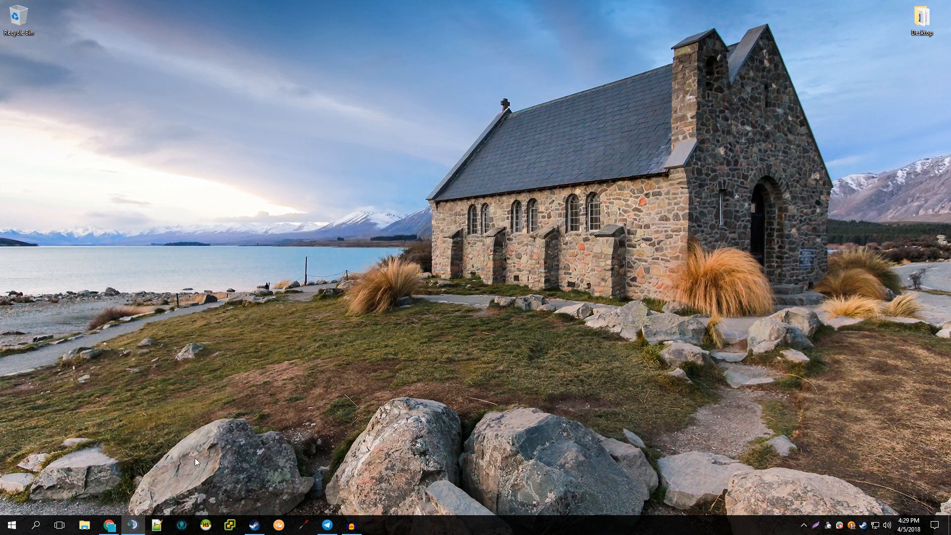
Step: Browse to C:\Program Files (x86)\Steam\steamapps\common\Arma 2 Operation Arrowhead\Expansion
left_click(85, 525)
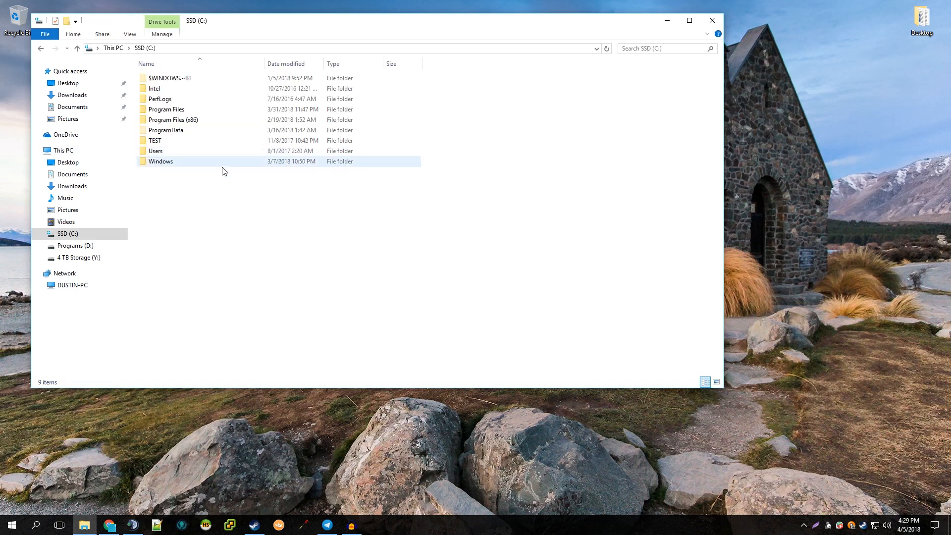
left_click(172, 119)
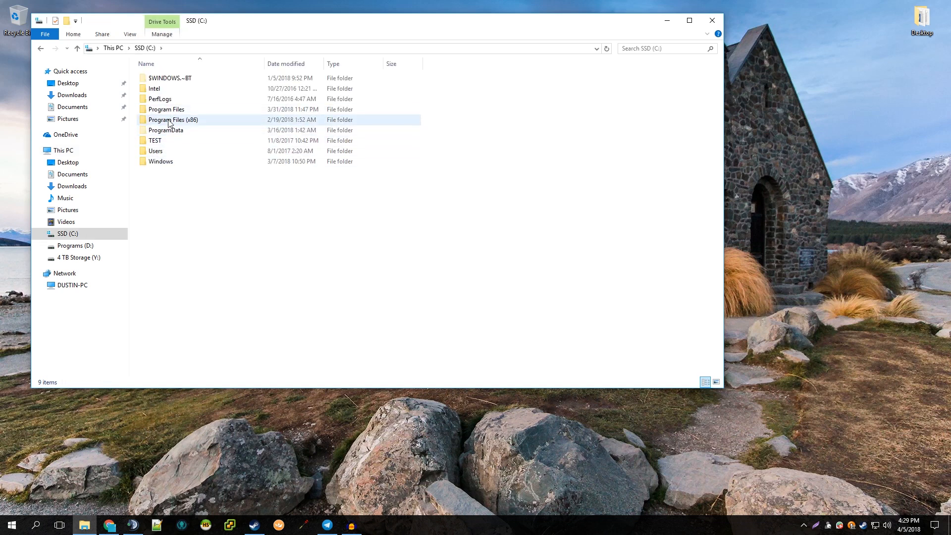
double_click(167, 119)
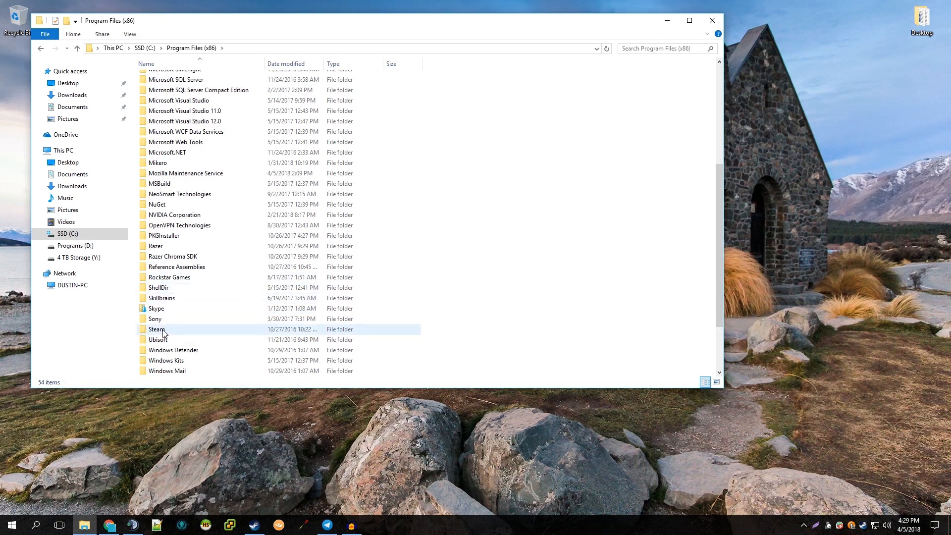
double_click(156, 330)
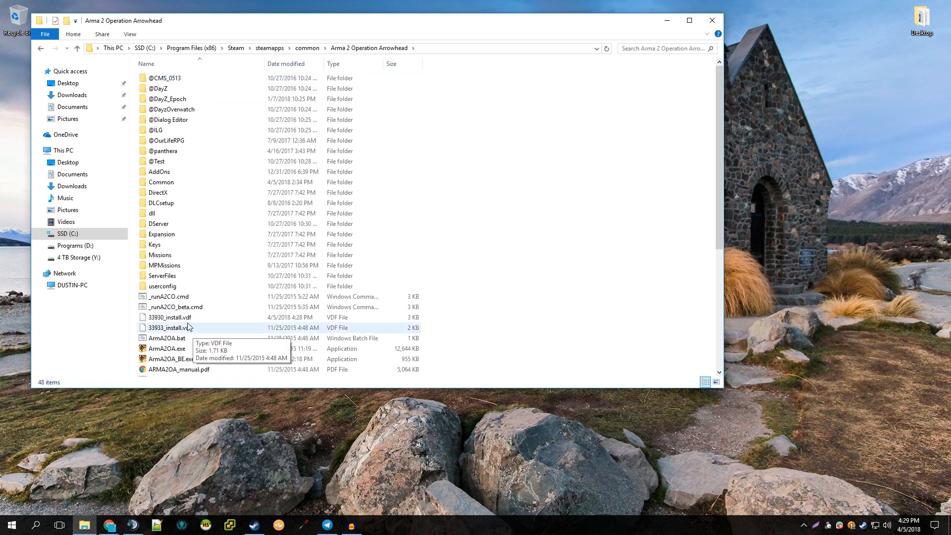
mouse_move(580, 173)
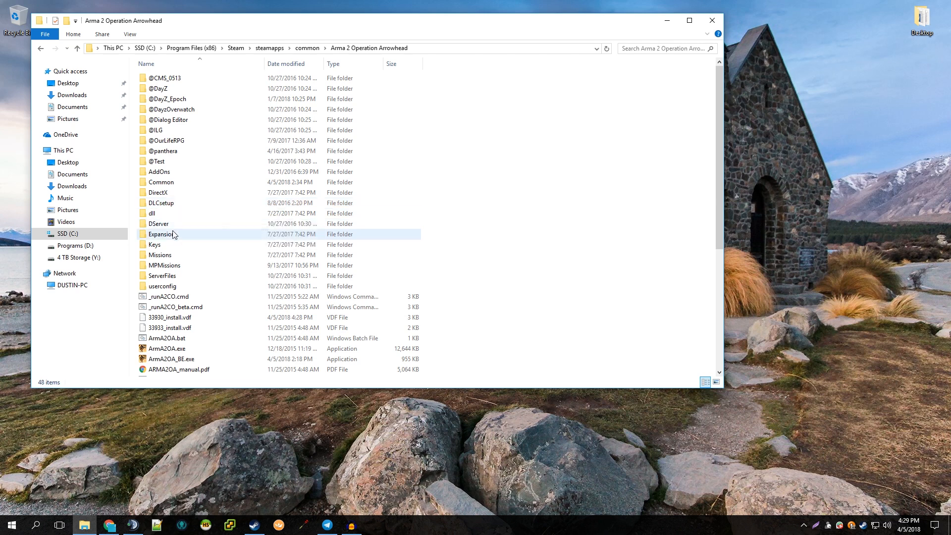
double_click(158, 234)
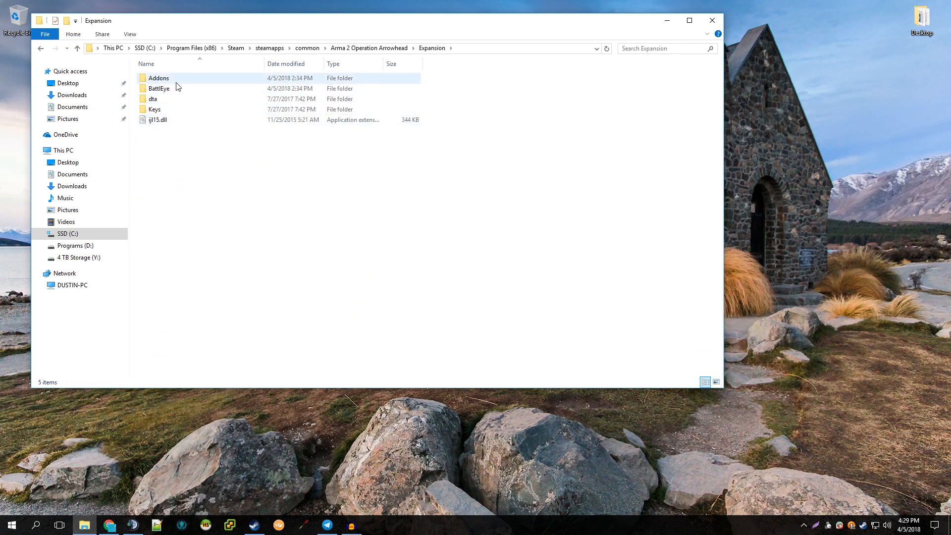
Step: Copy the BattlEye folder from Expansion into the Arma 2 Operation Arrowhead folder and close Explorer
left_click(159, 88)
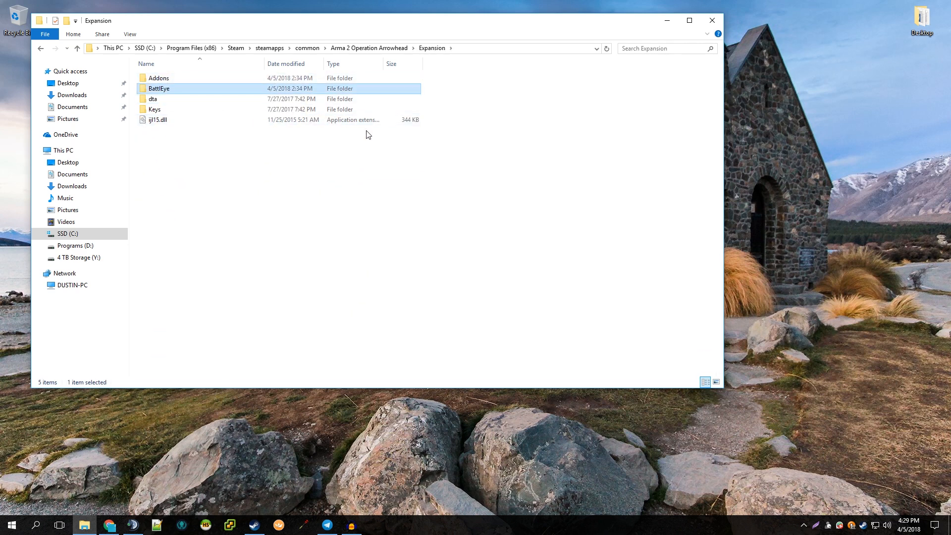
right_click(158, 88)
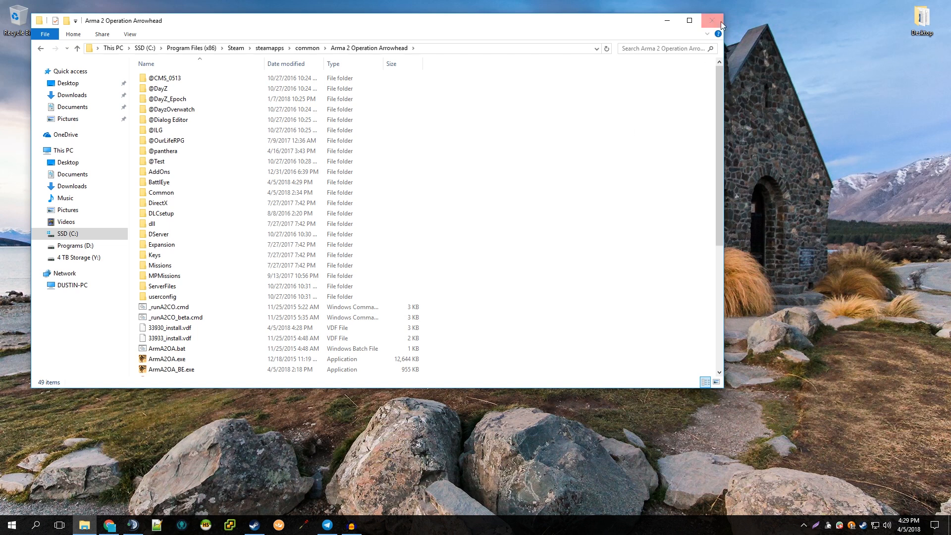
left_click(711, 20)
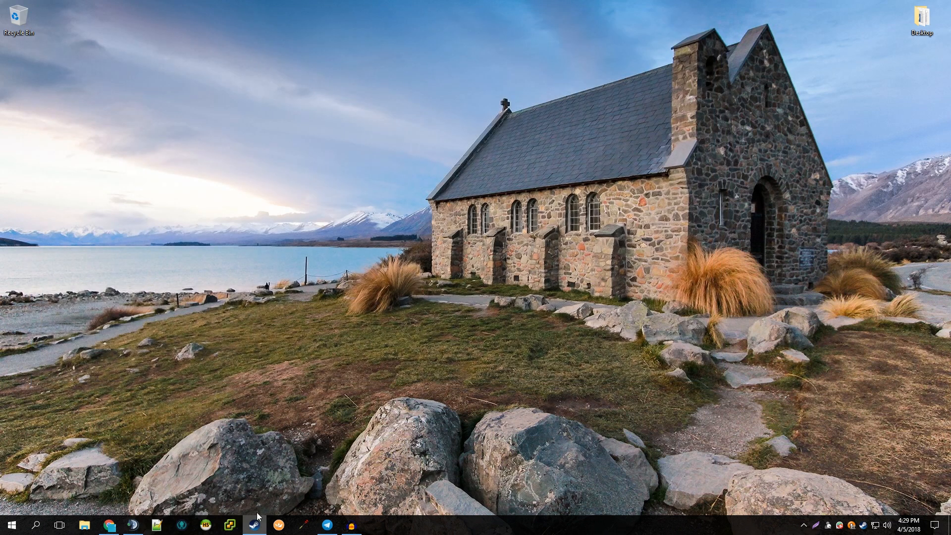
Step: Launch Arma 2: Operation Arrowhead from the Steam taskbar jump list
right_click(261, 526)
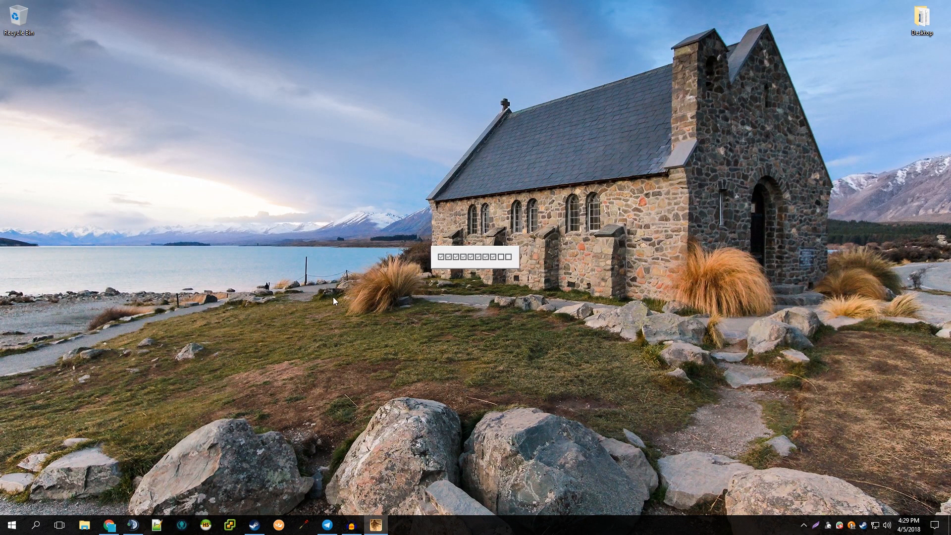
mouse_move(398, 297)
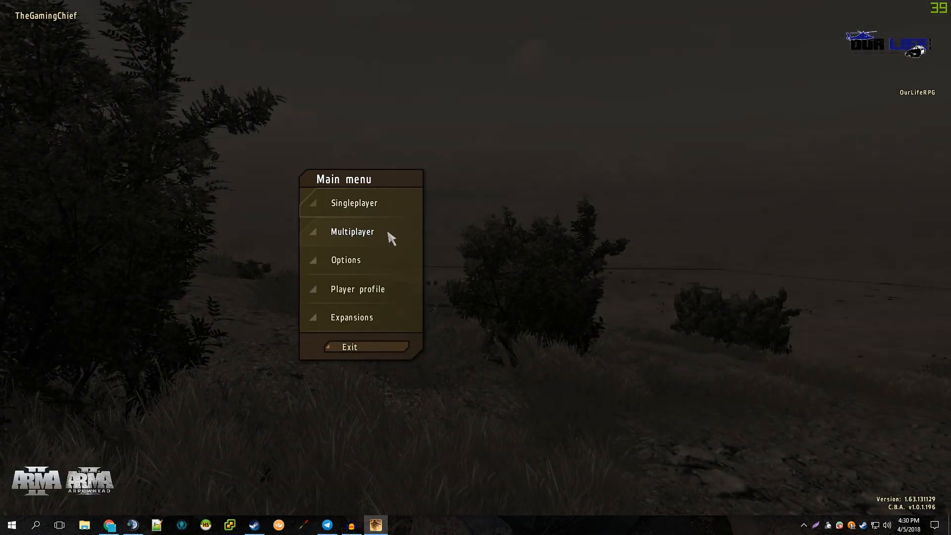
Step: Enter Multiplayer and join the Our Life RPG Island Life V15 server
left_click(354, 231)
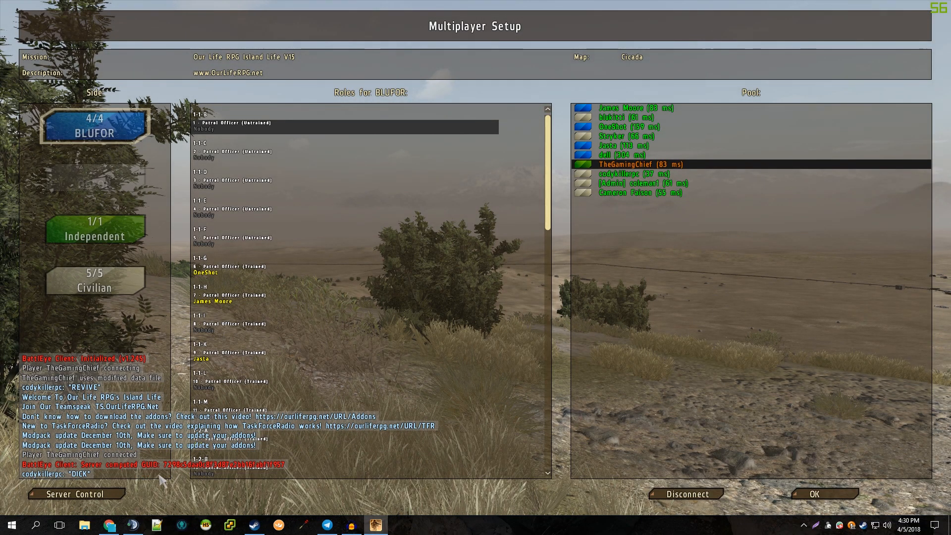
mouse_move(91, 471)
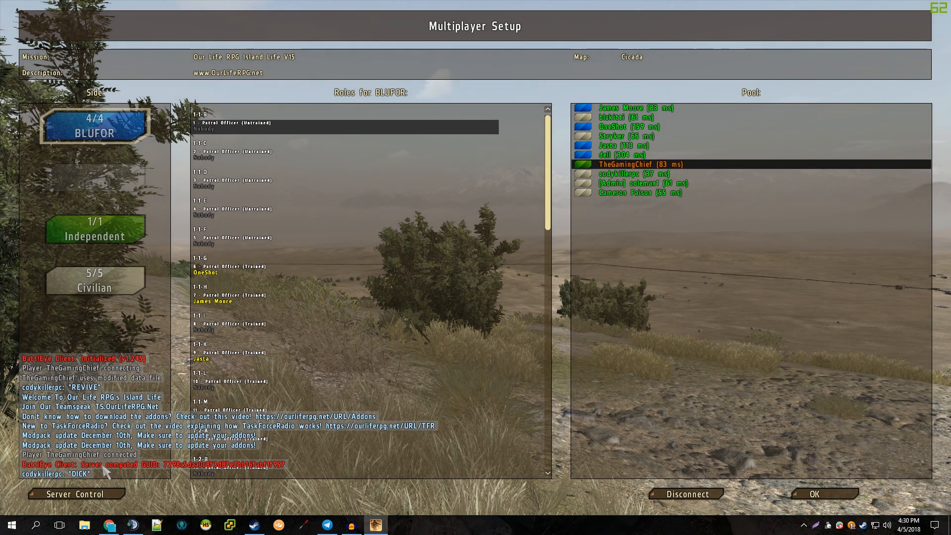
mouse_move(374, 527)
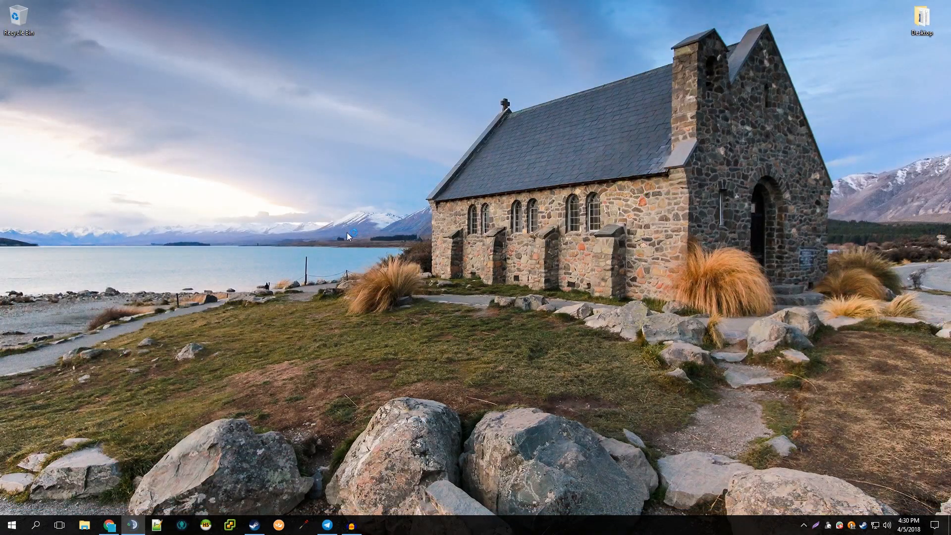
mouse_move(454, 329)
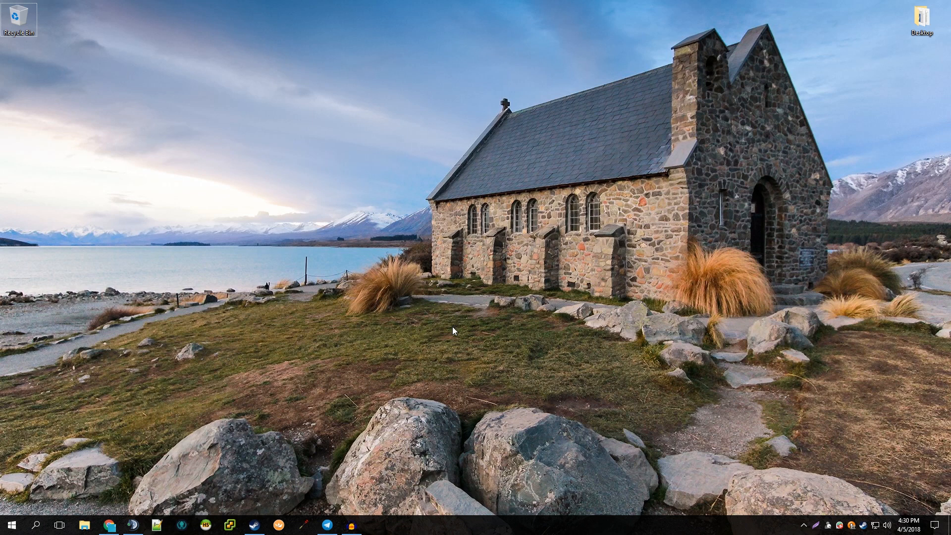
mouse_move(471, 329)
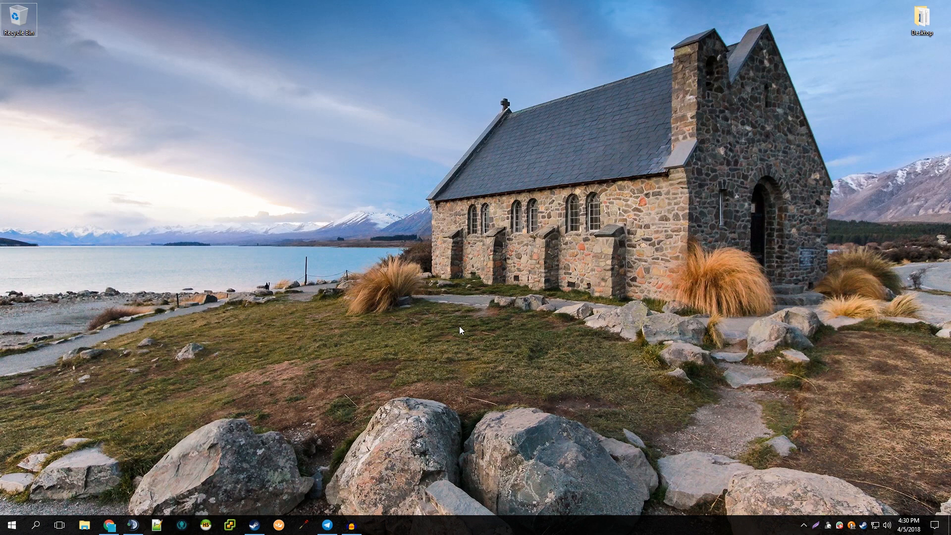
mouse_move(470, 345)
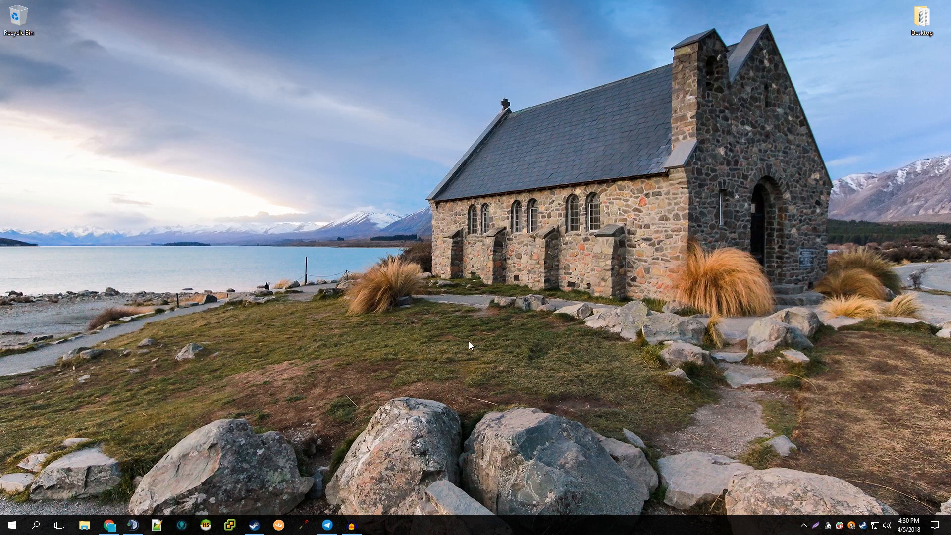